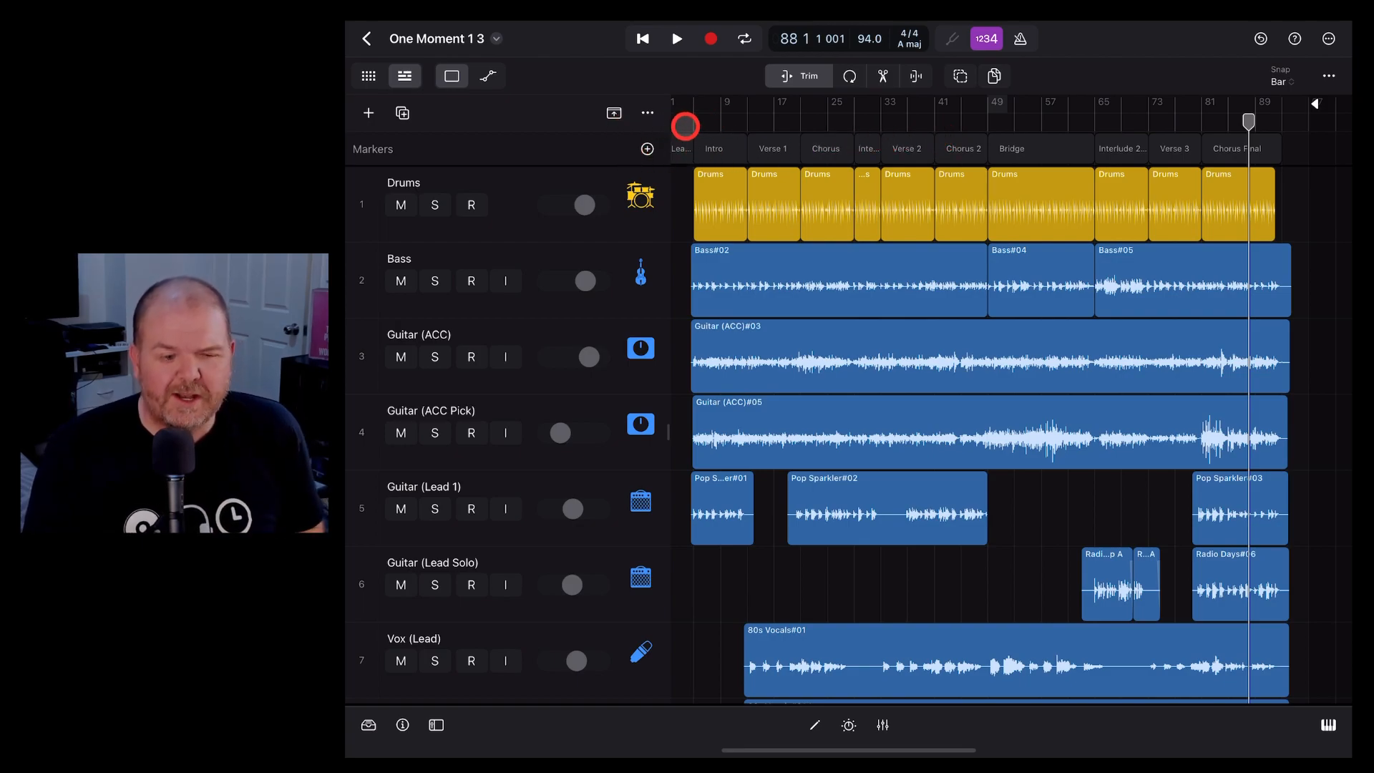
Step: Add the Stereo Out output track to the track list and scroll down to it
left_click(647, 113)
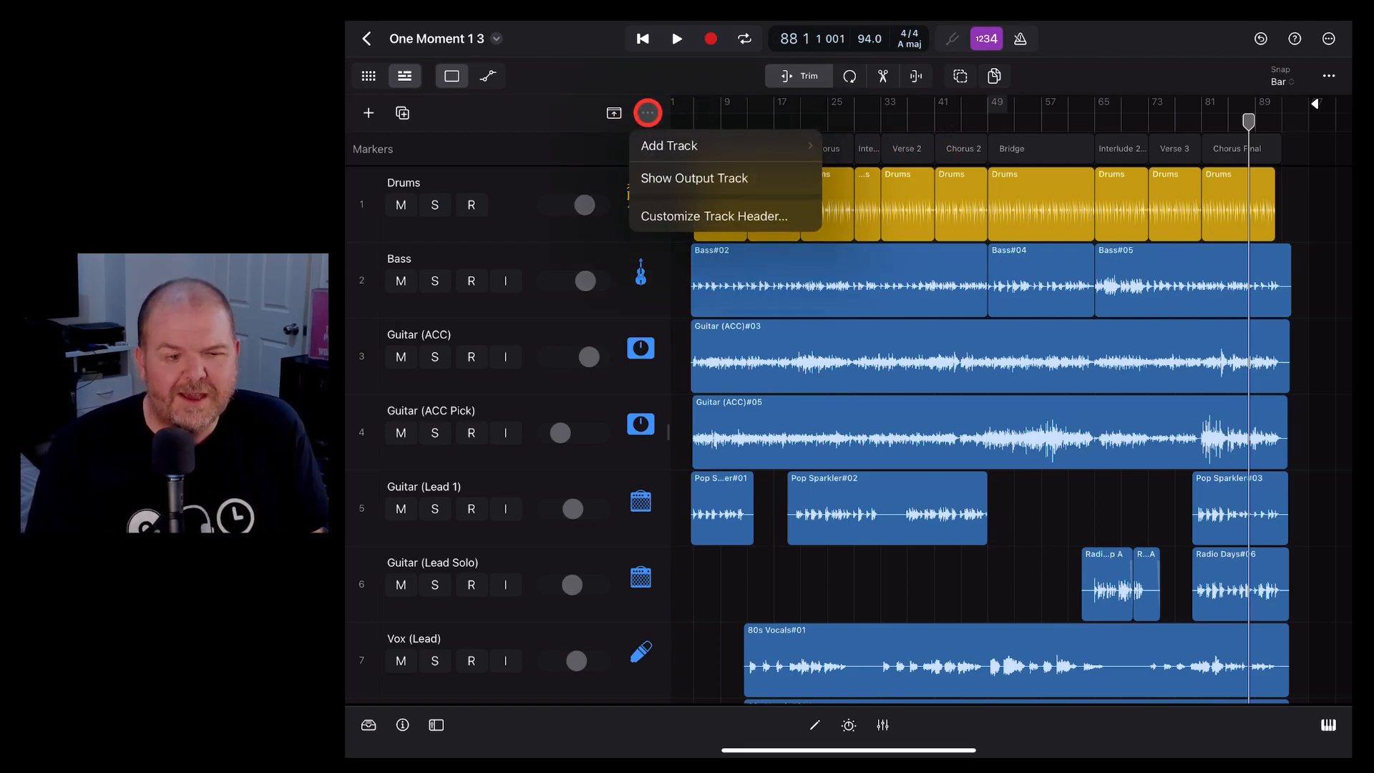
left_click(647, 113)
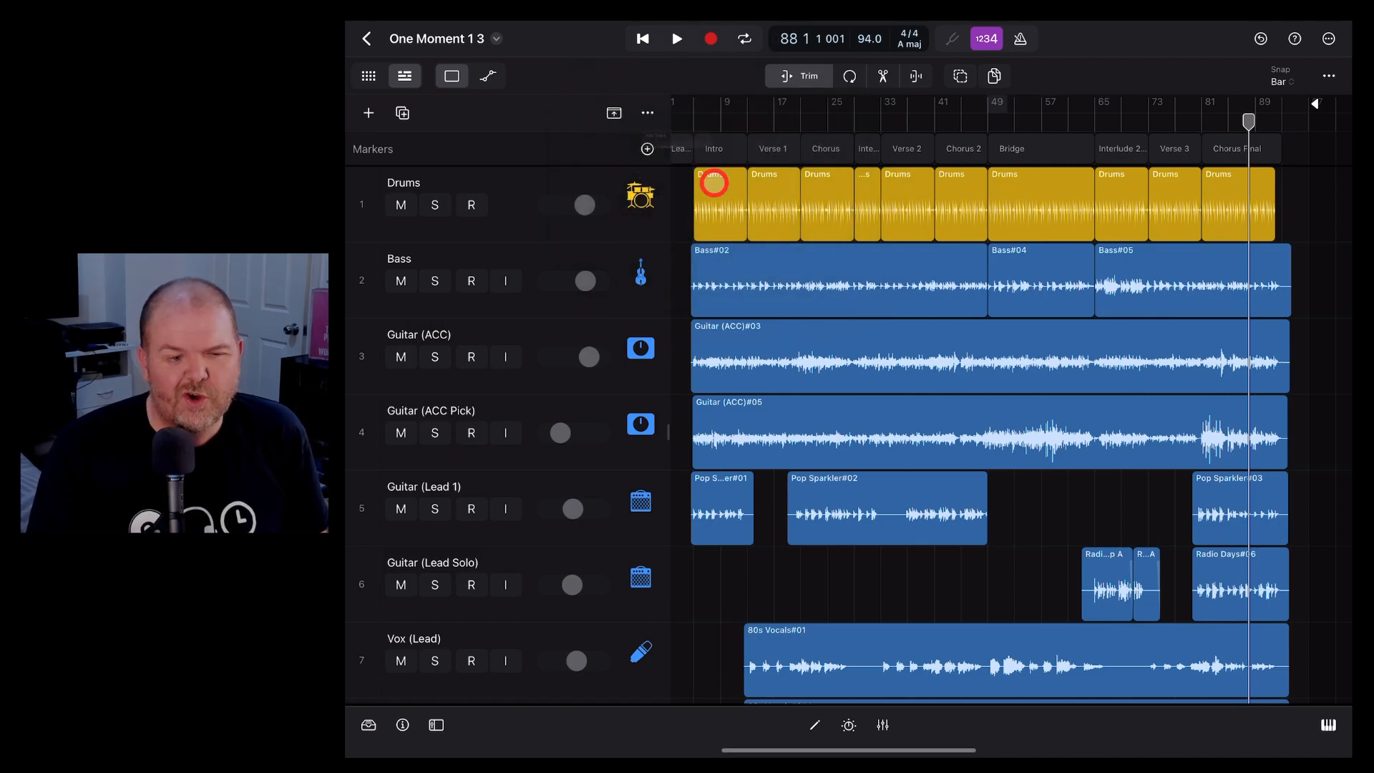
scroll("down", 3)
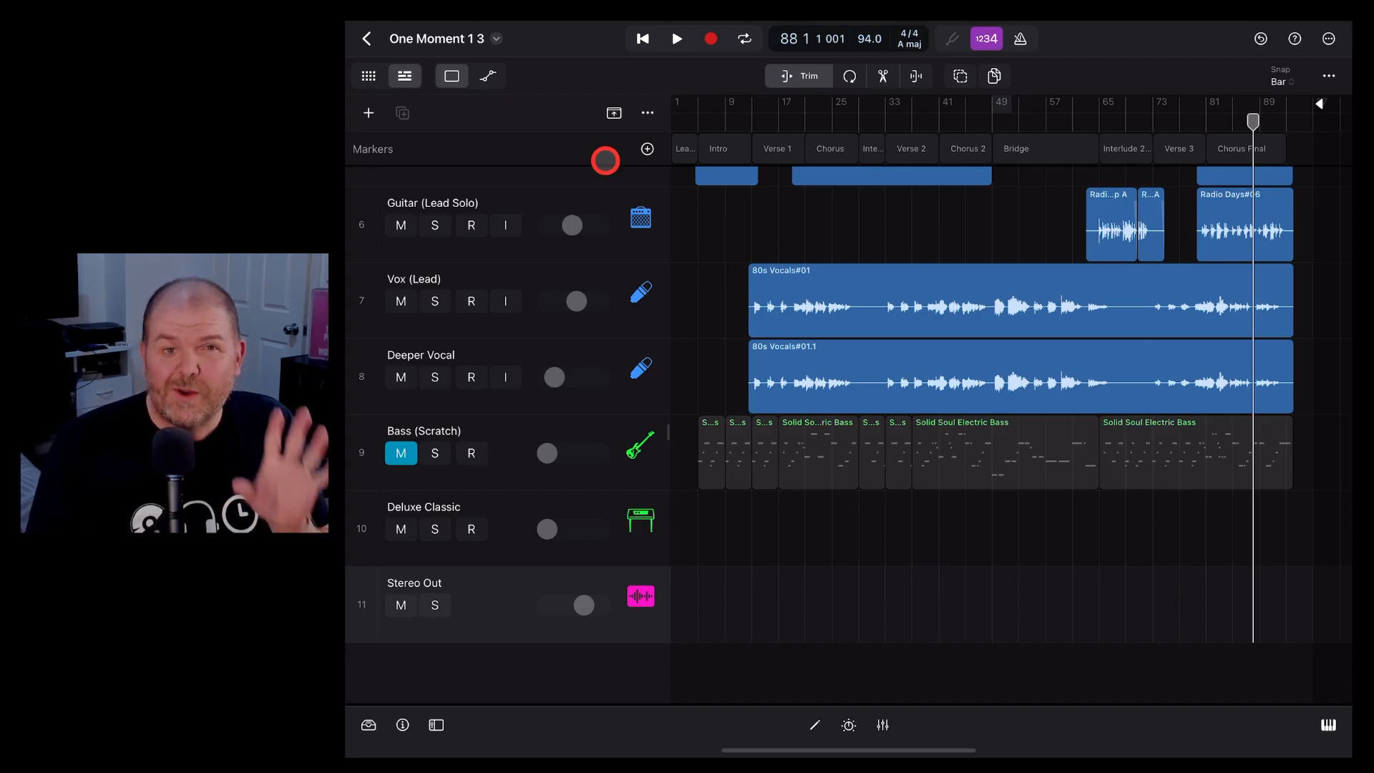
Step: Show automation lanes and set Stereo Out's volume automation mode to Touch
left_click(487, 75)
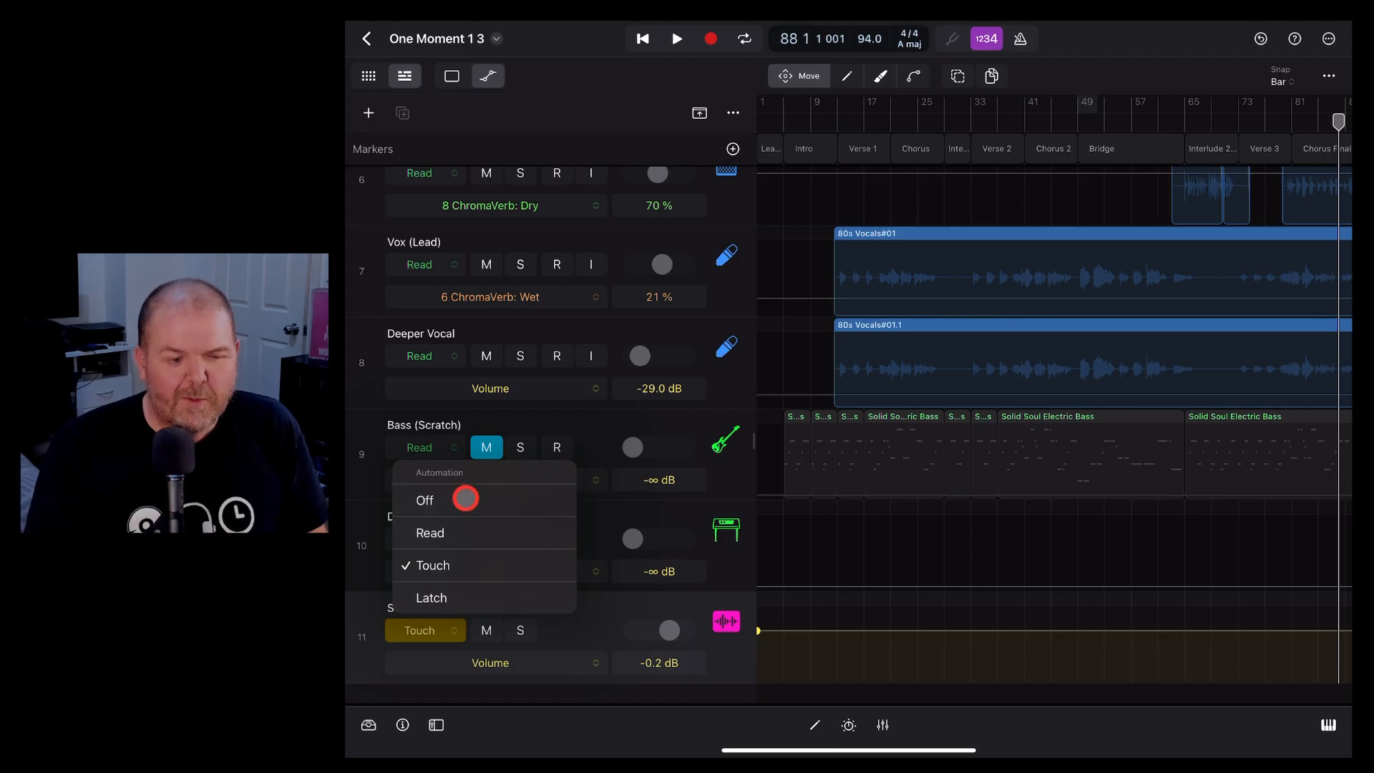
left_click(424, 501)
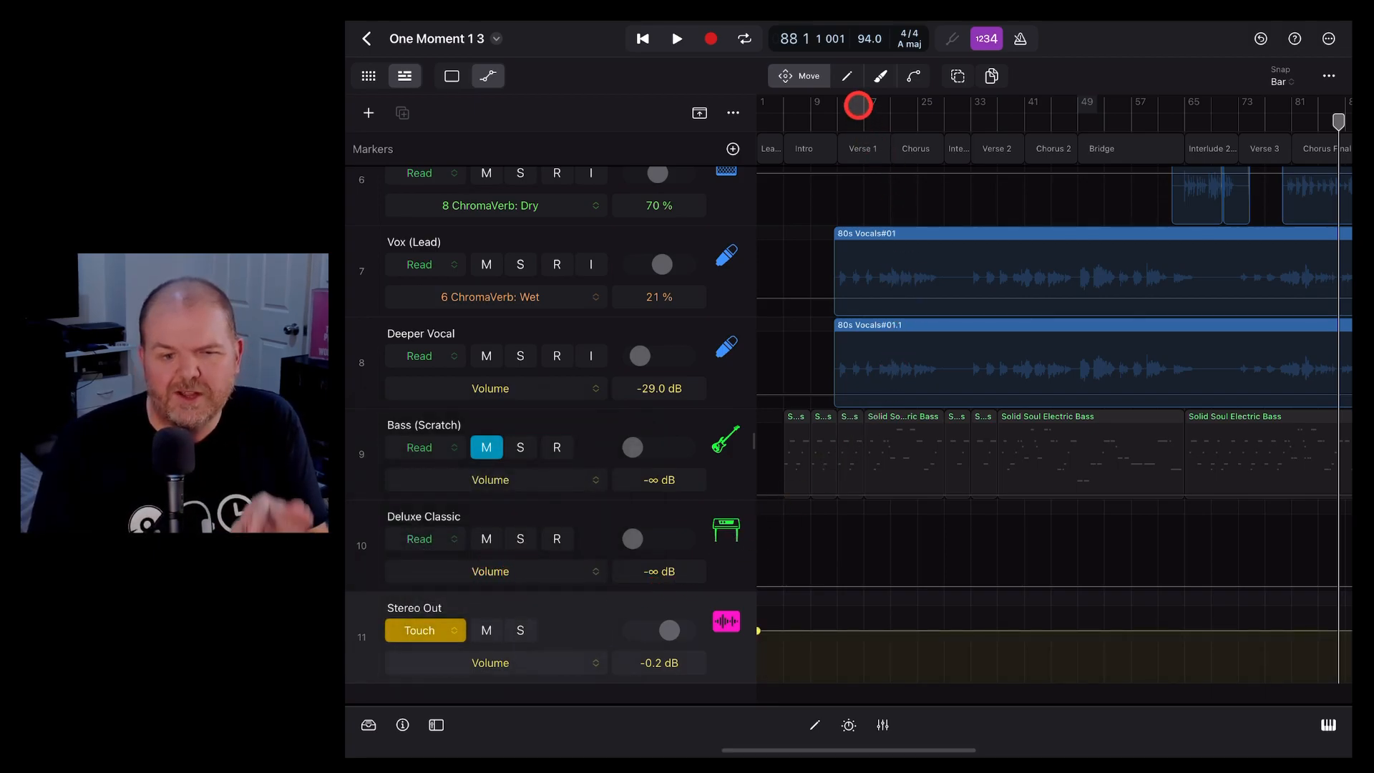
Step: Draw a point on the Stereo Out volume line and pull the first point down to -∞ dB for a fade-in
left_click(822, 76)
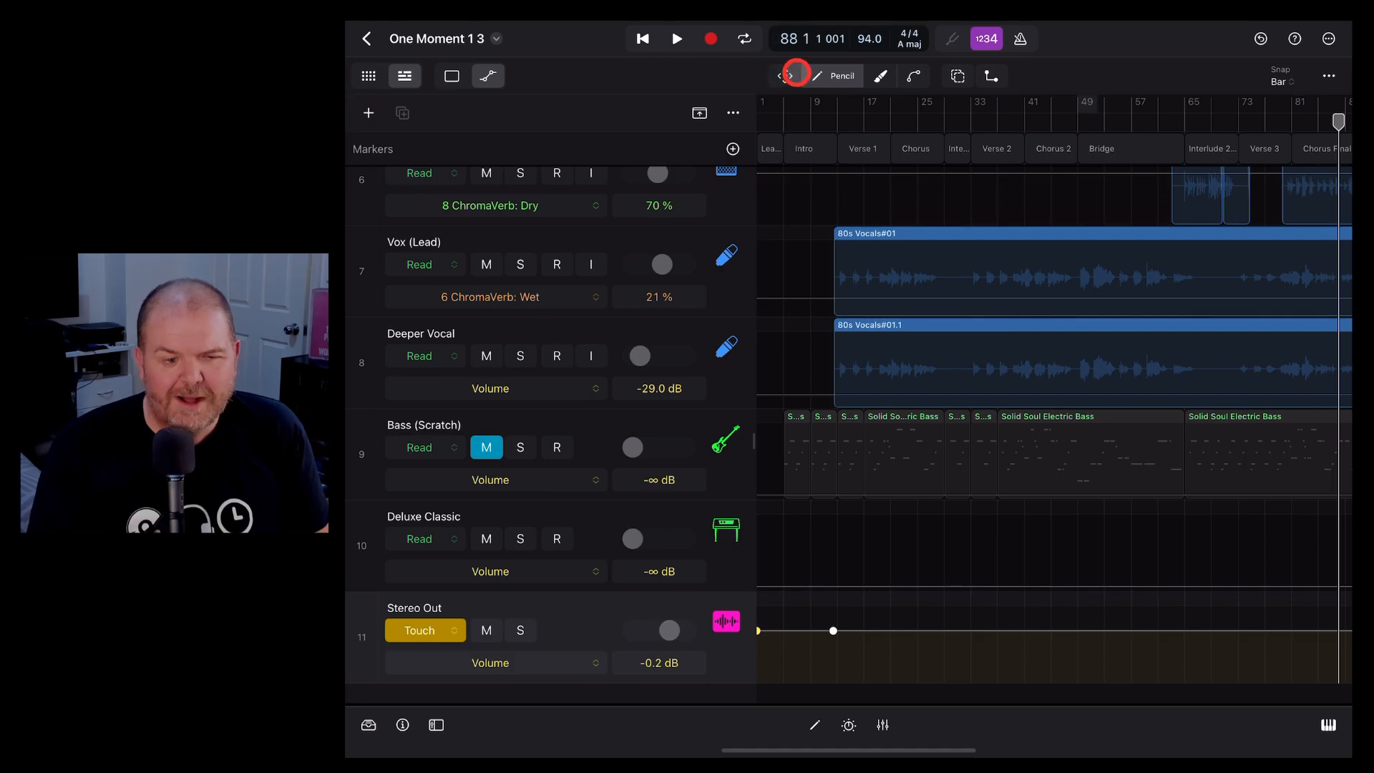
left_click(796, 76)
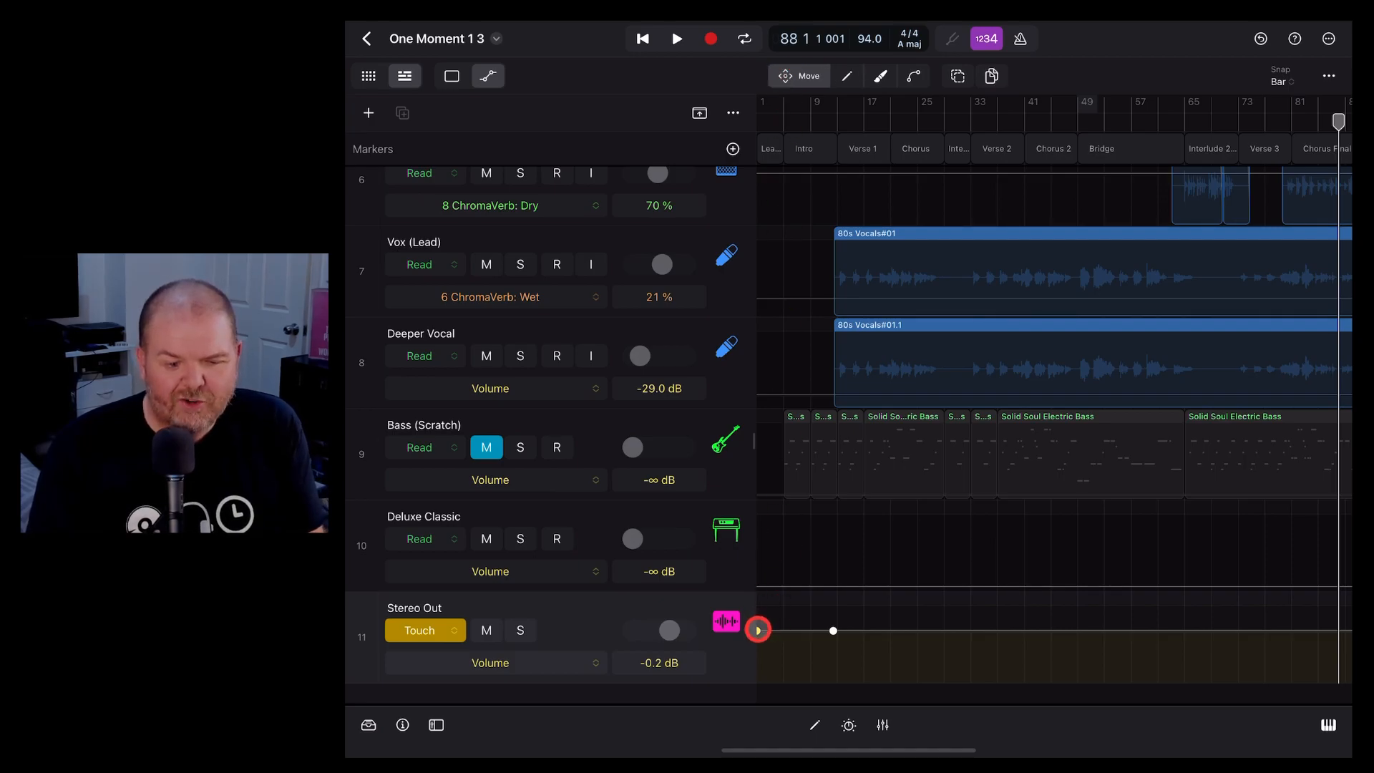
left_click_drag(759, 629, 763, 681)
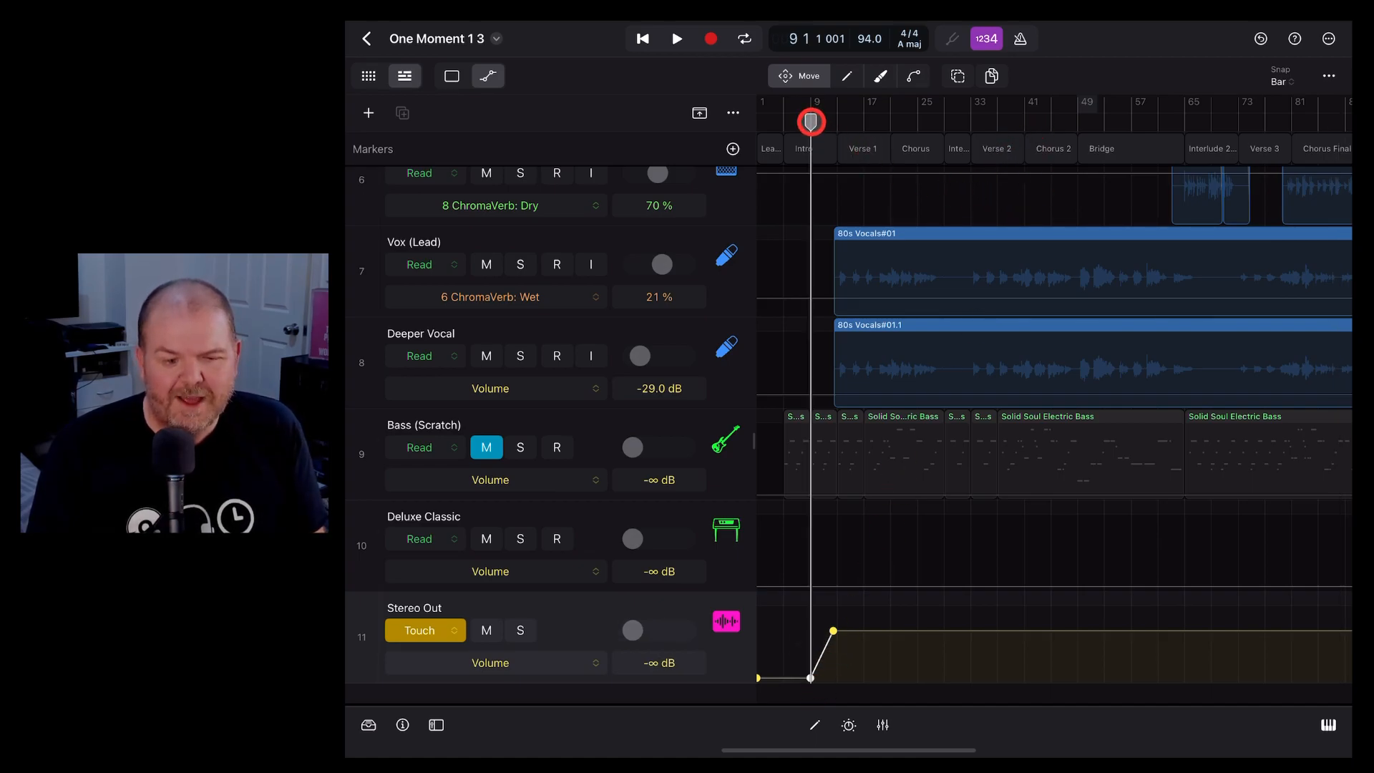
left_click(675, 39)
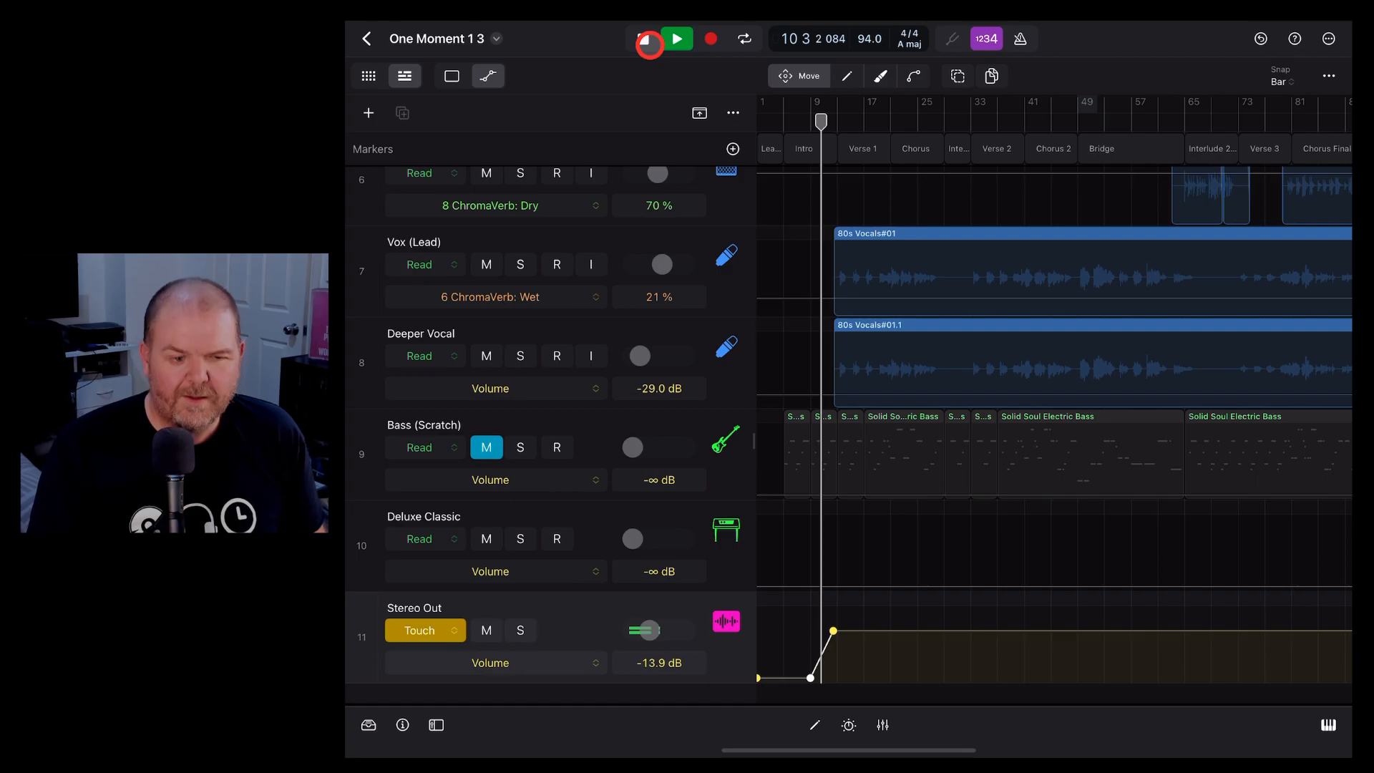
left_click(676, 38)
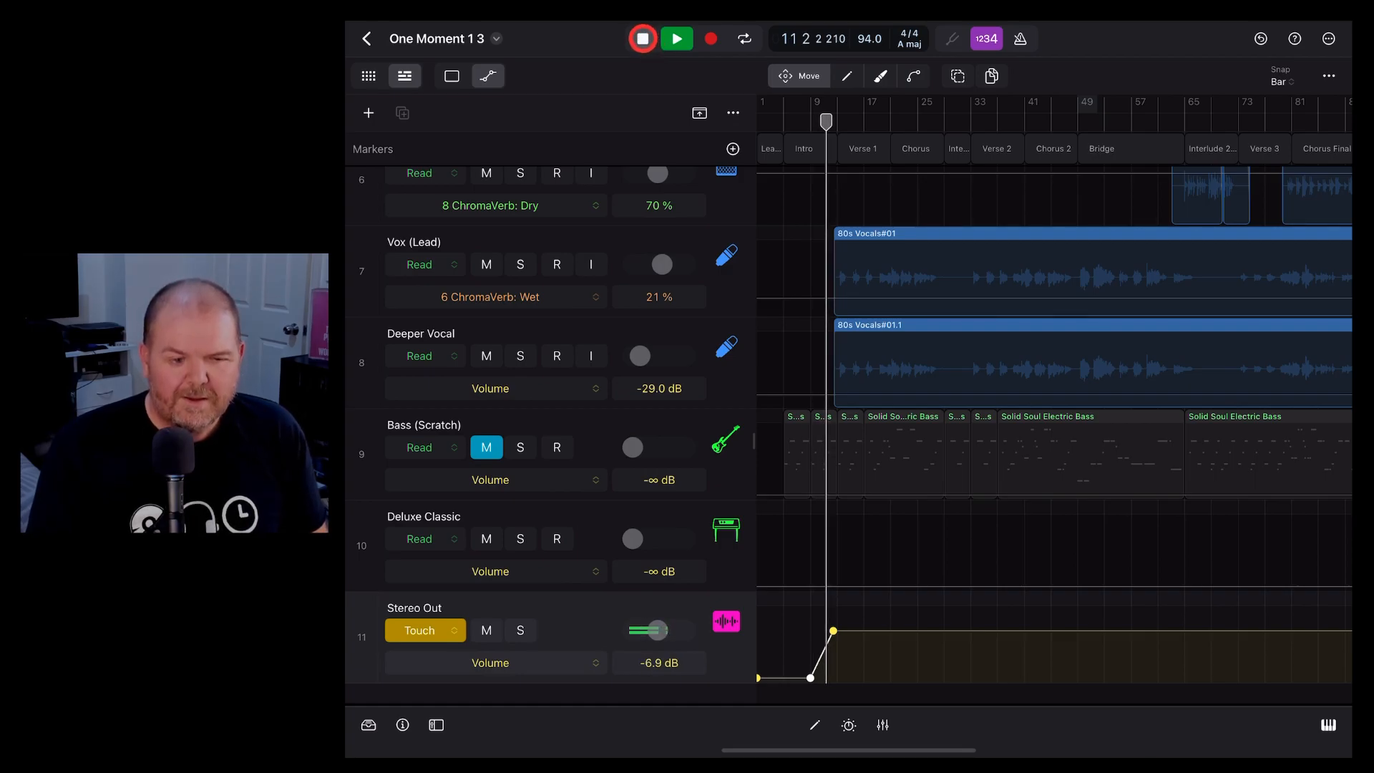
left_click_drag(653, 629, 670, 630)
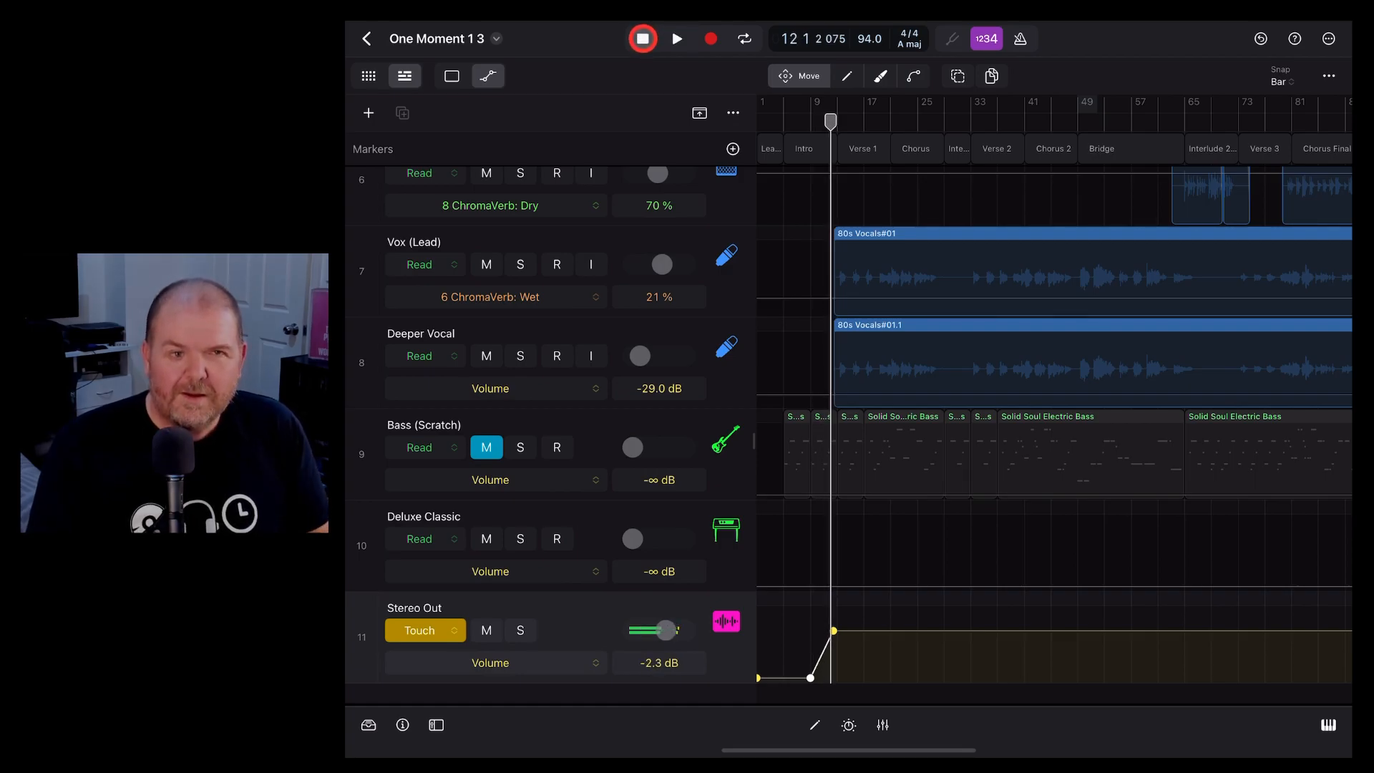
left_click(641, 38)
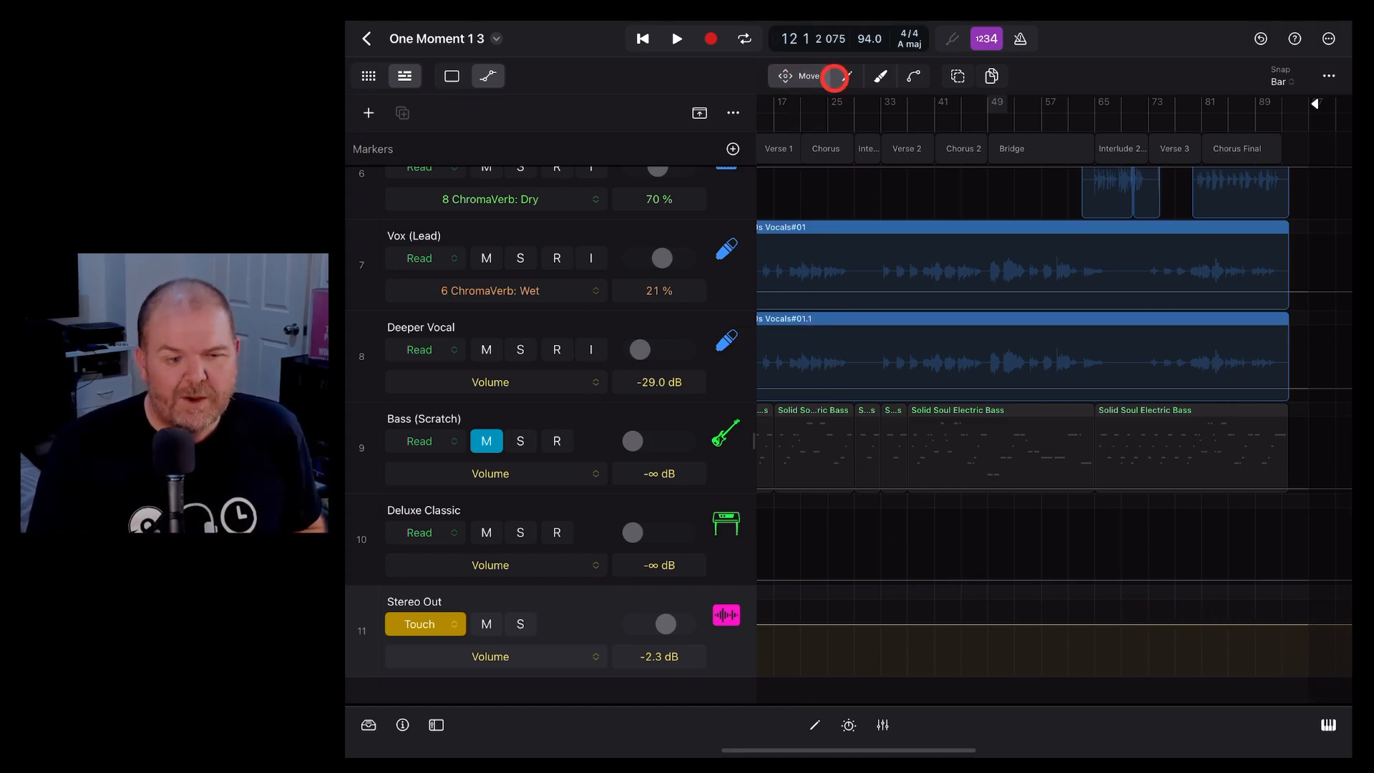
Step: Draw two points near the end of the Stereo Out volume lane and pull the last one down for a fade-out
left_click(831, 76)
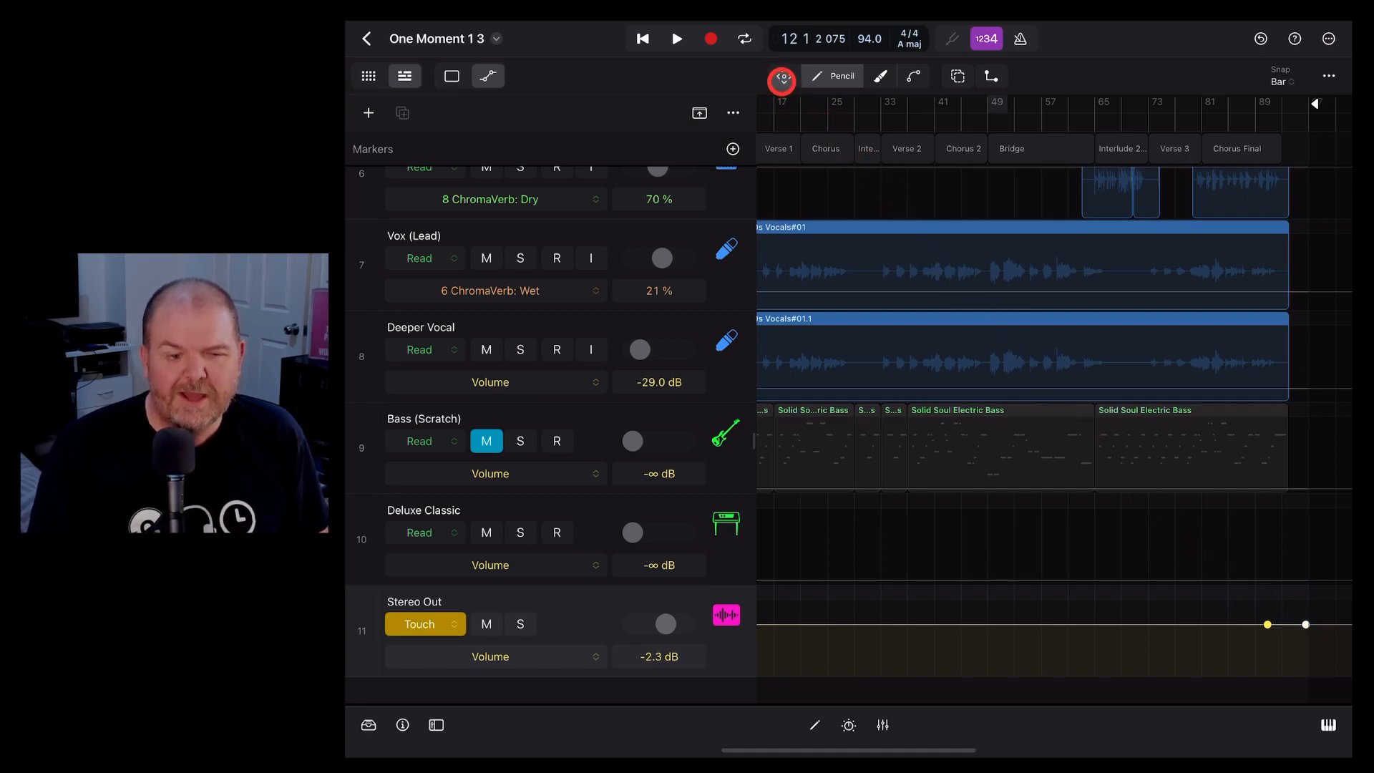
left_click(782, 80)
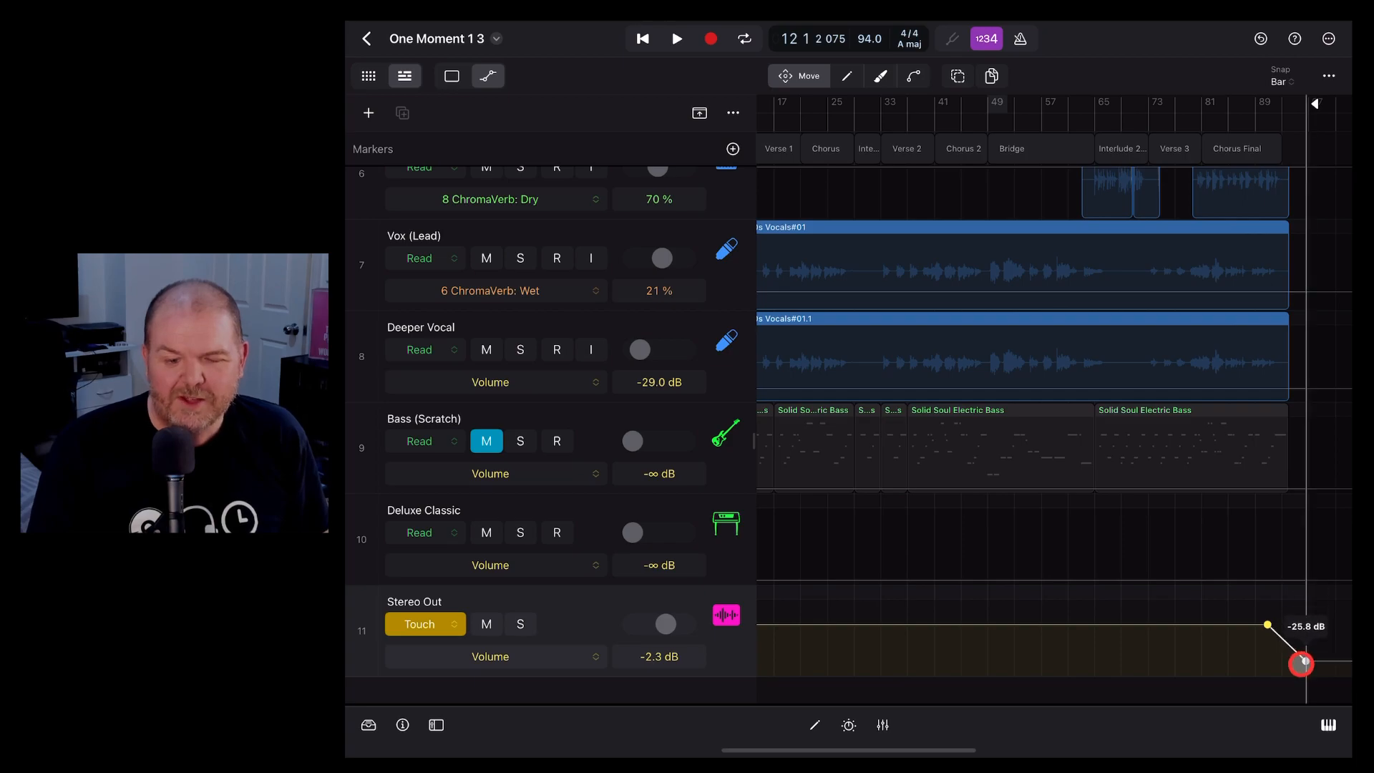
left_click_drag(1301, 664, 1306, 671)
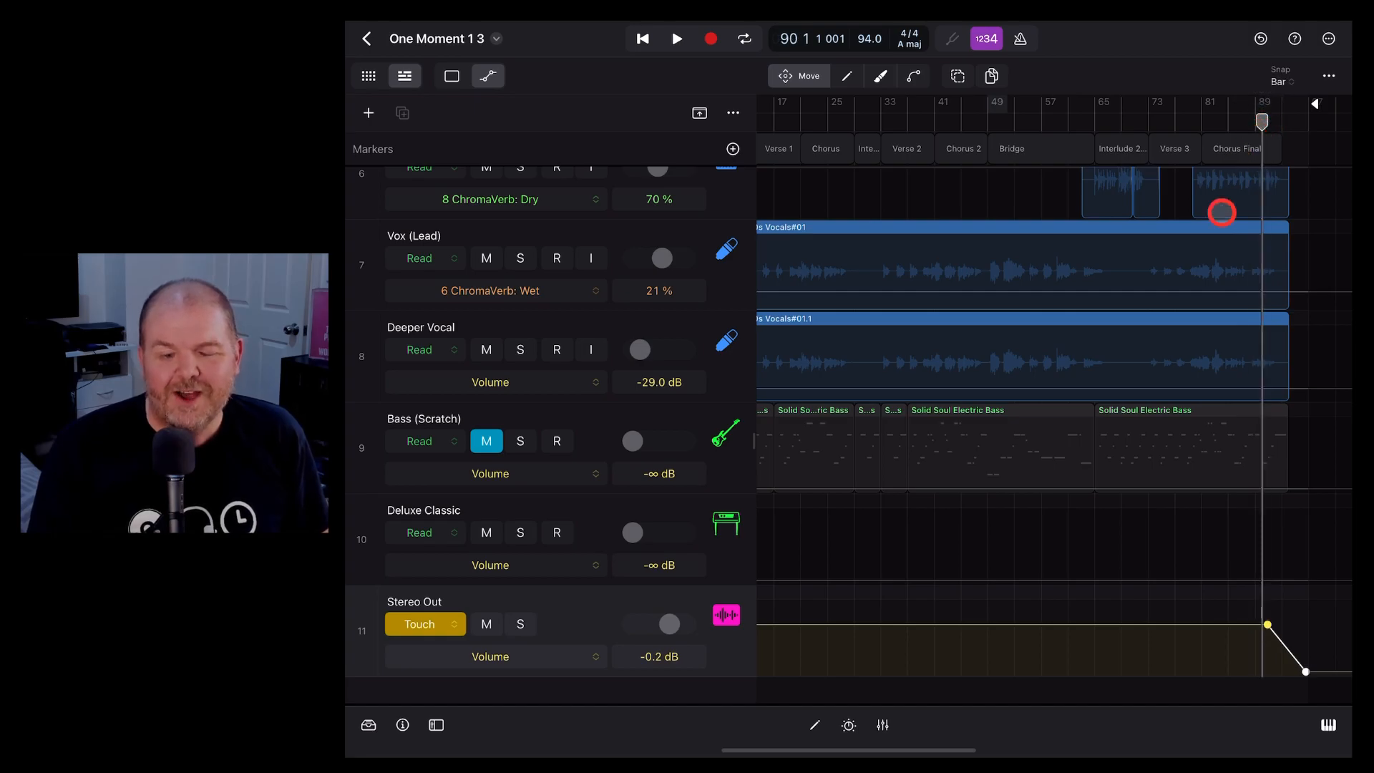
Step: Drop the last fade-out point fully to -∞ dB and move the fade start to an earlier bar
left_click(677, 39)
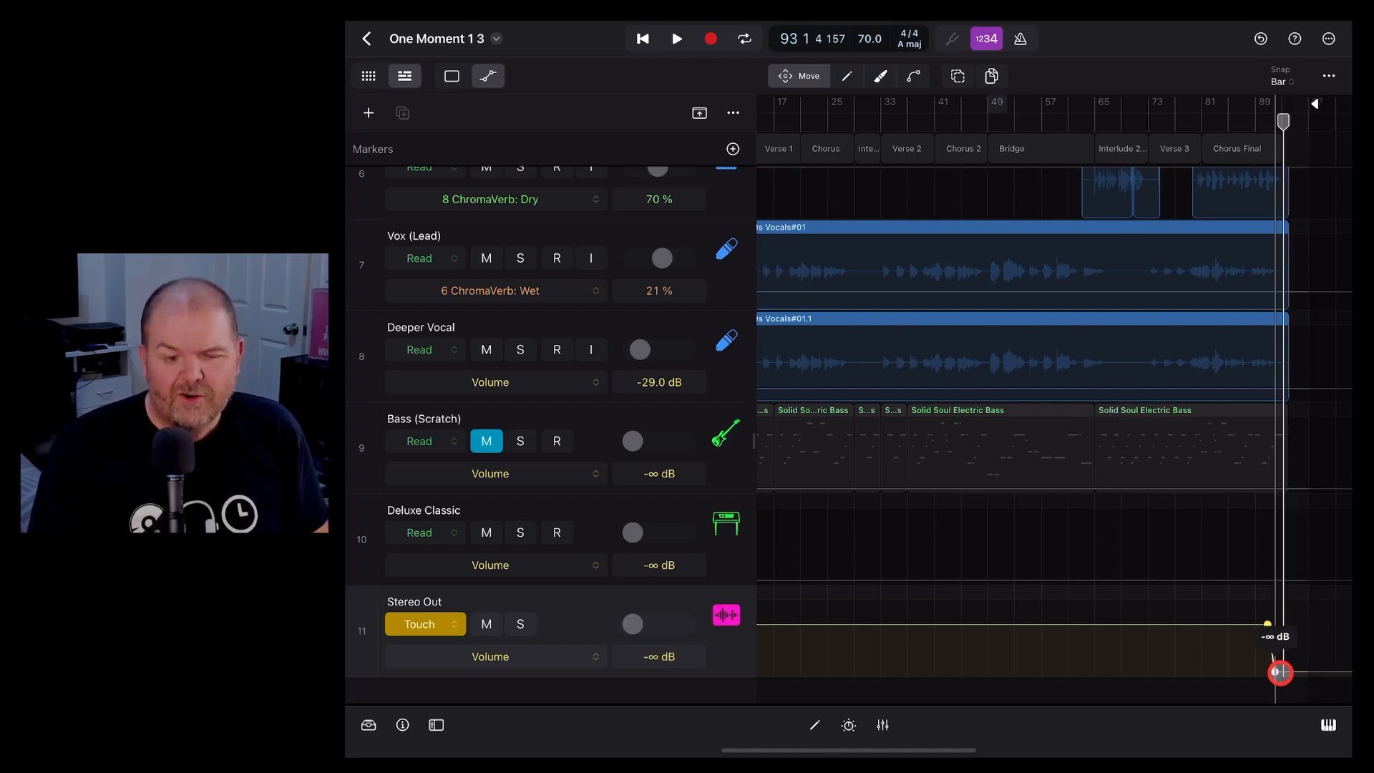
left_click_drag(1280, 673, 1251, 615)
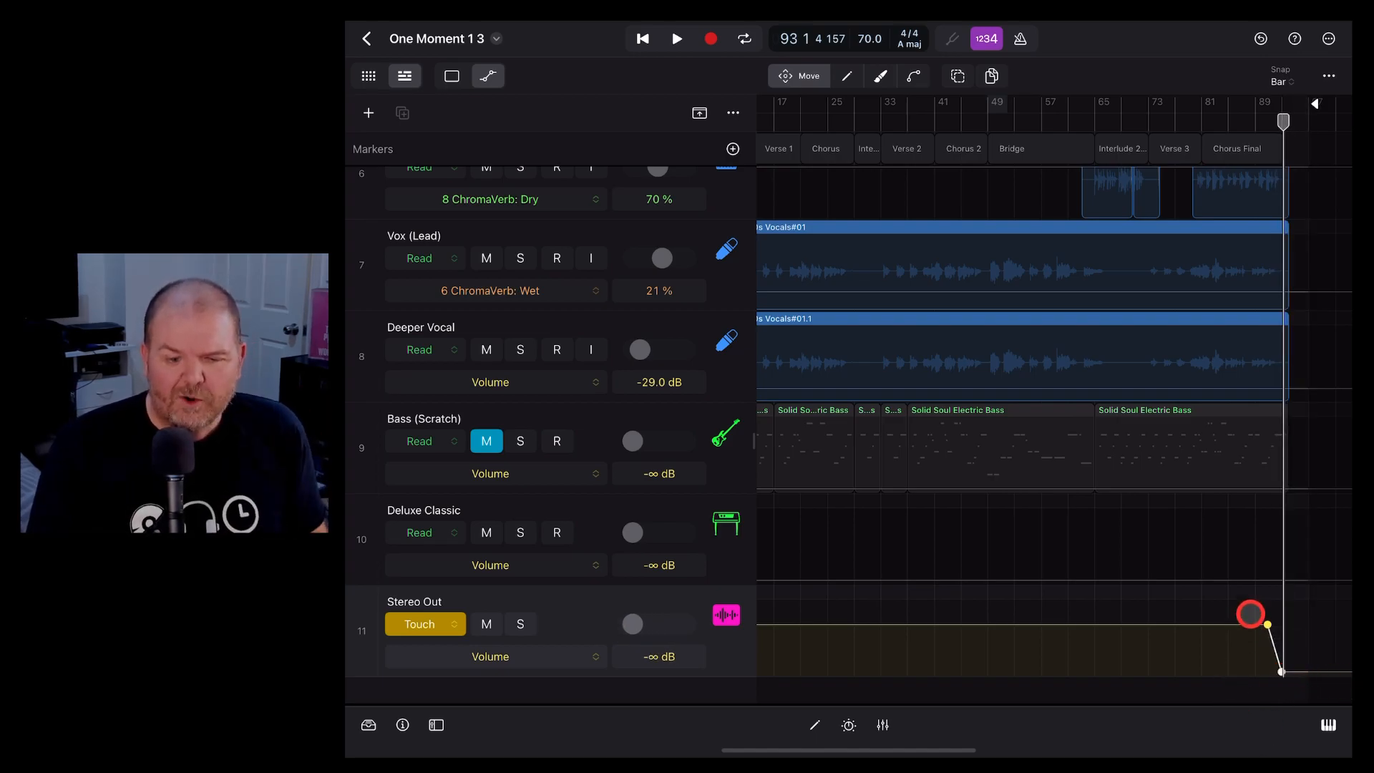
left_click_drag(1250, 614, 1244, 630)
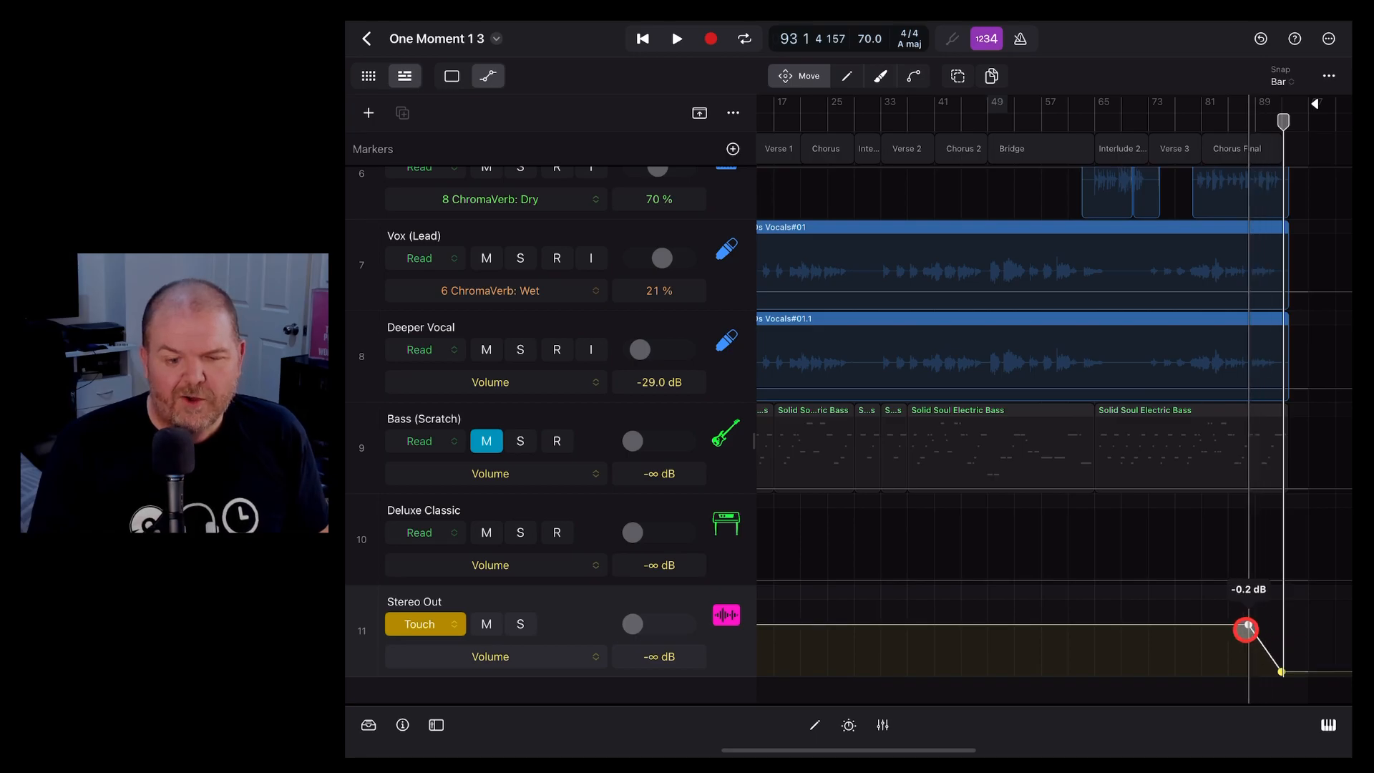
left_click_drag(1244, 628, 1190, 627)
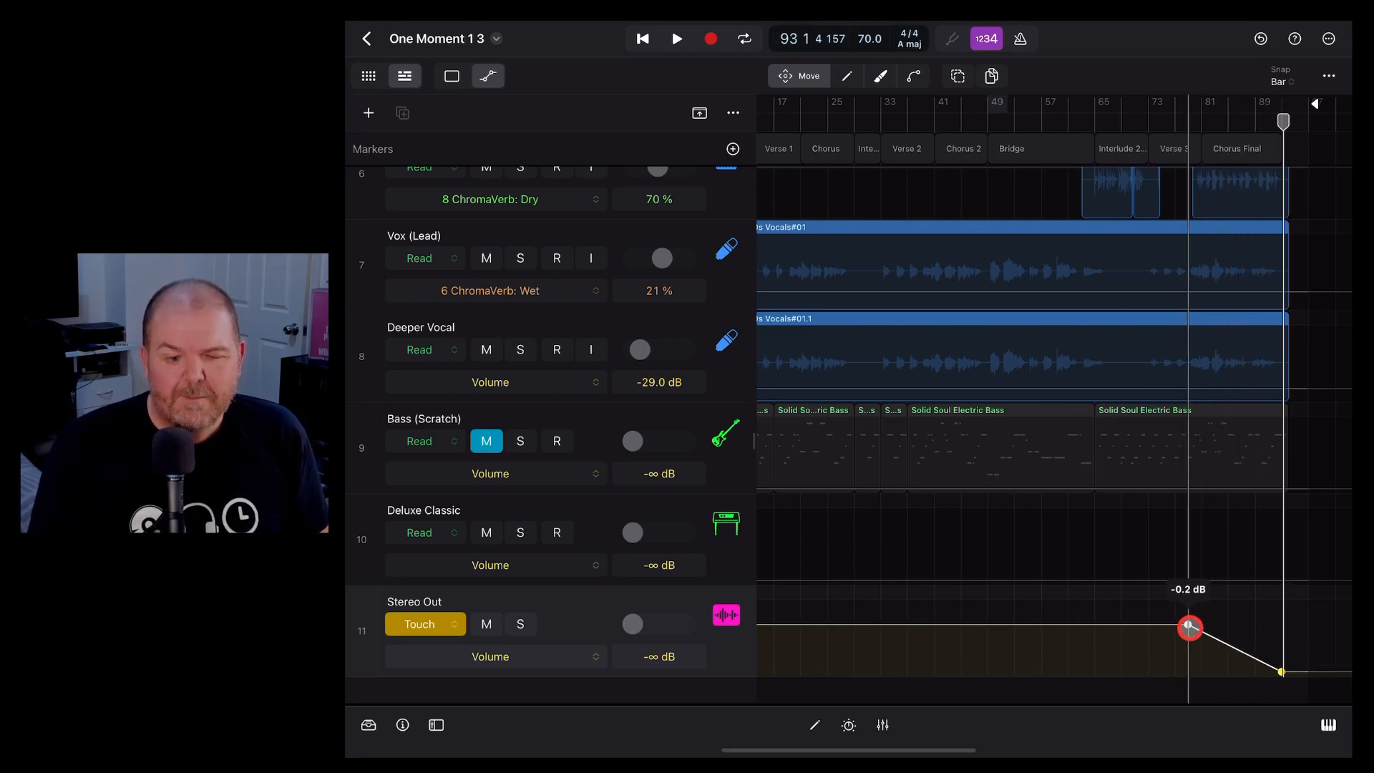
left_click_drag(1190, 628, 1196, 625)
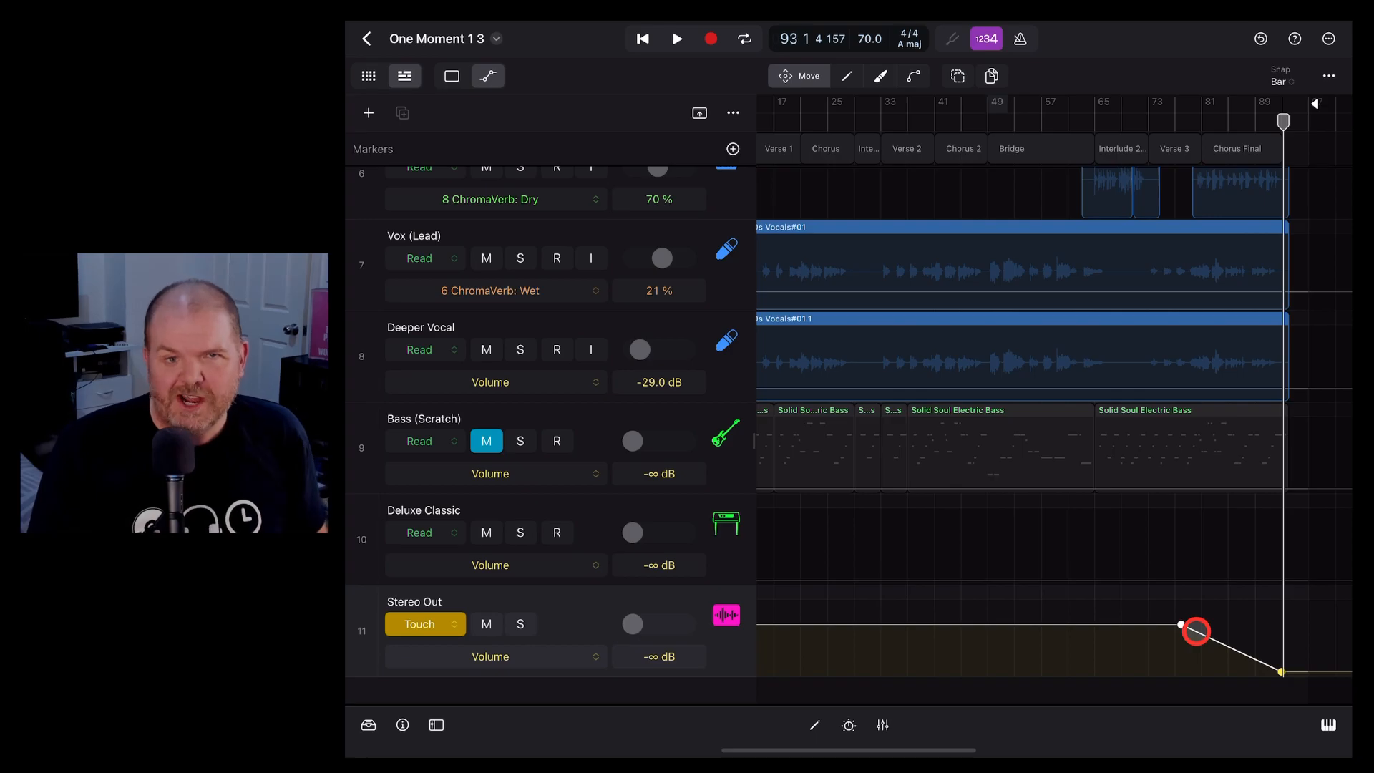
Step: With the Curve tool, bow the fade-out line upward into a convex curve that holds level longer
left_click(912, 76)
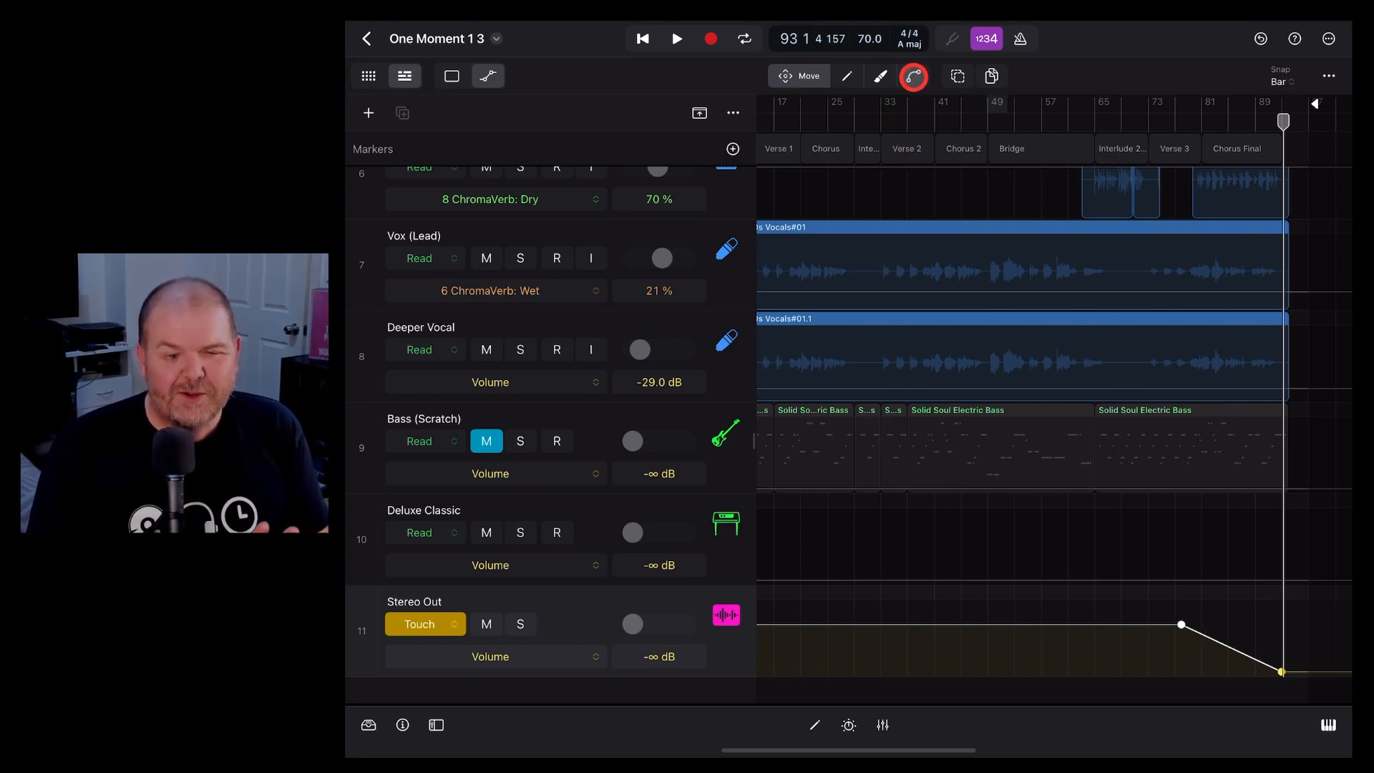
left_click(913, 76)
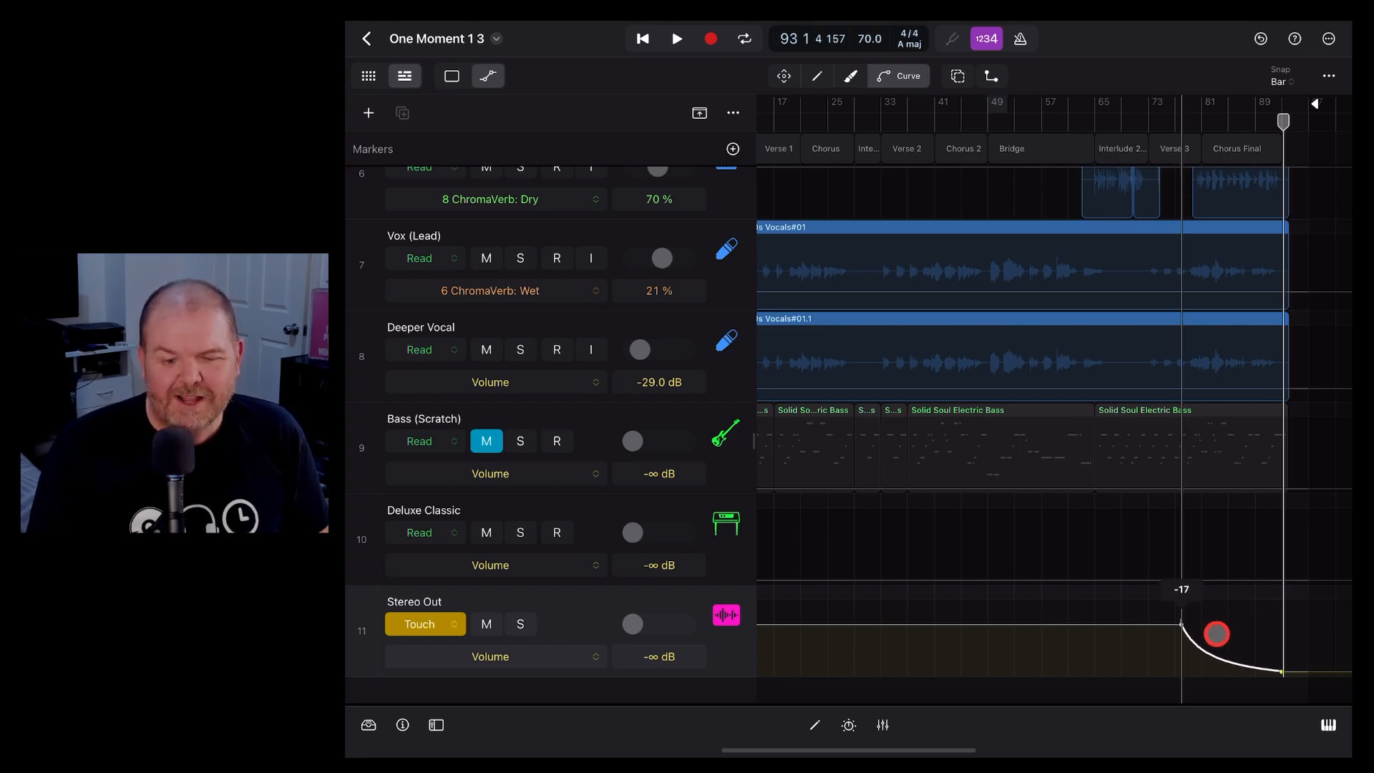
left_click_drag(1217, 634, 1264, 584)
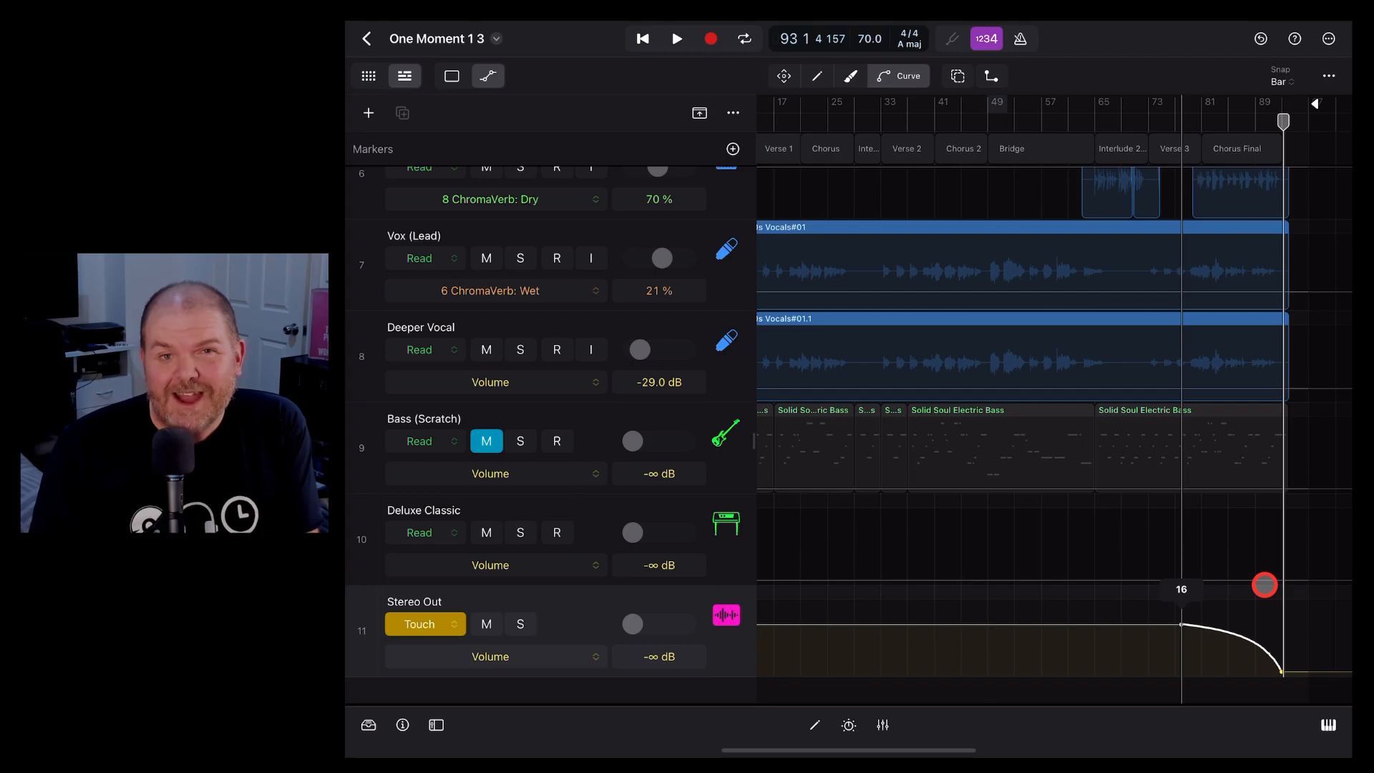
left_click_drag(1264, 585, 1270, 598)
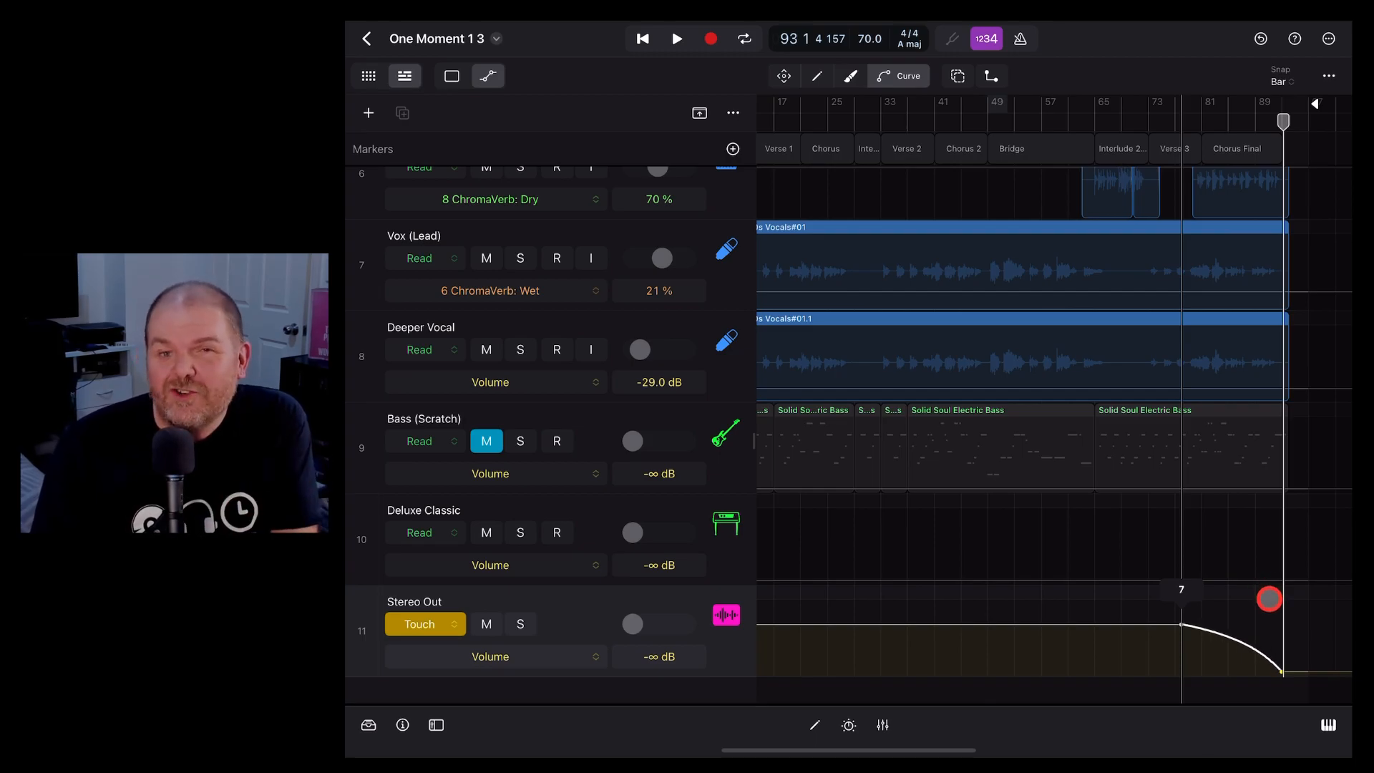